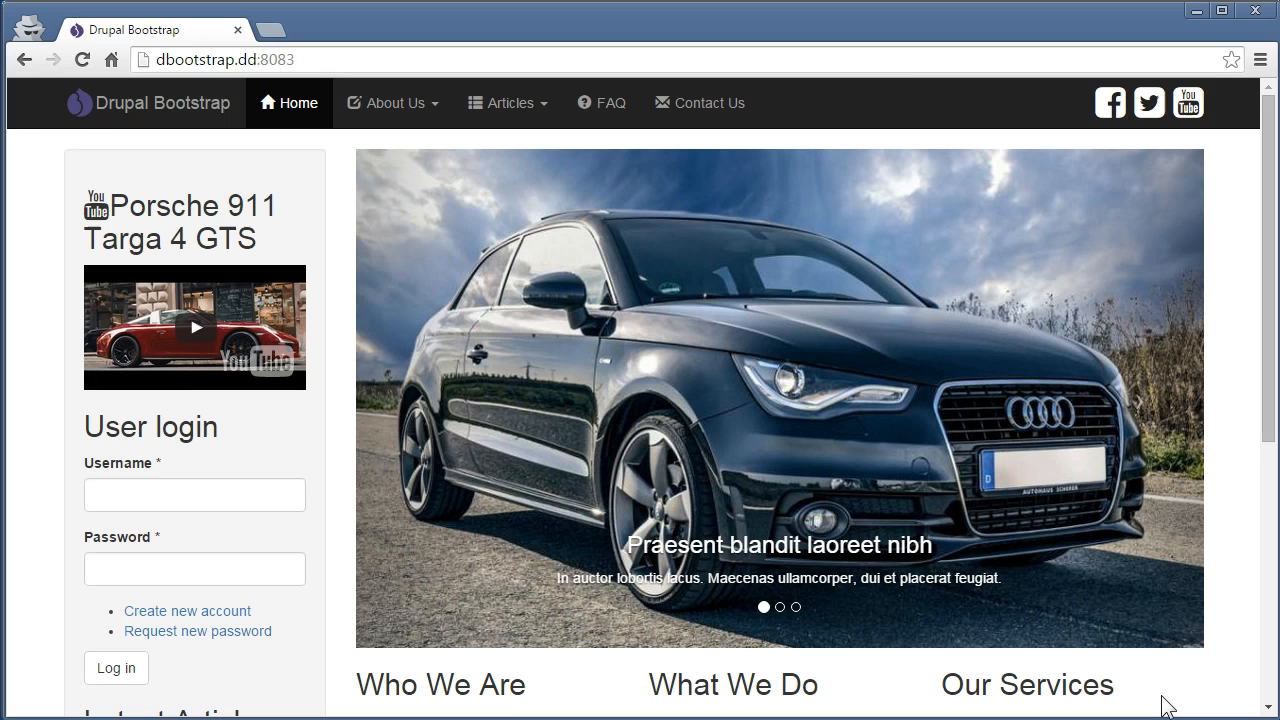
mouse_move(183, 186)
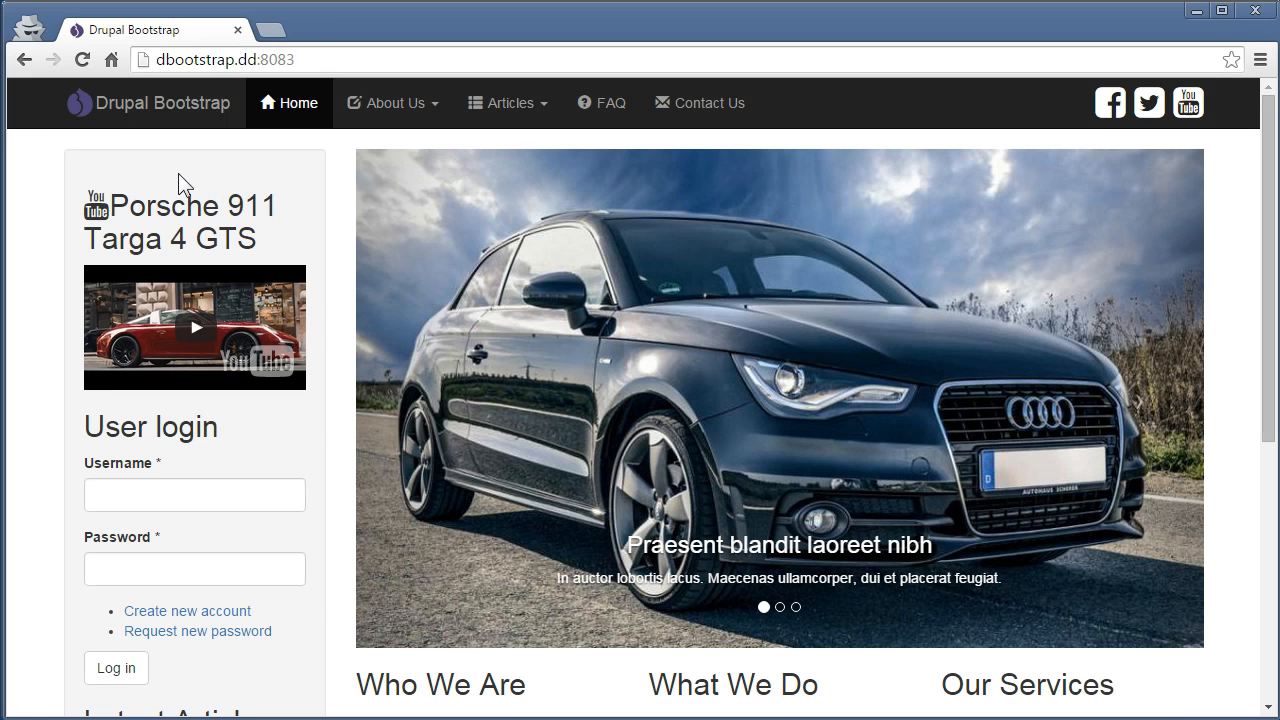
mouse_move(313, 250)
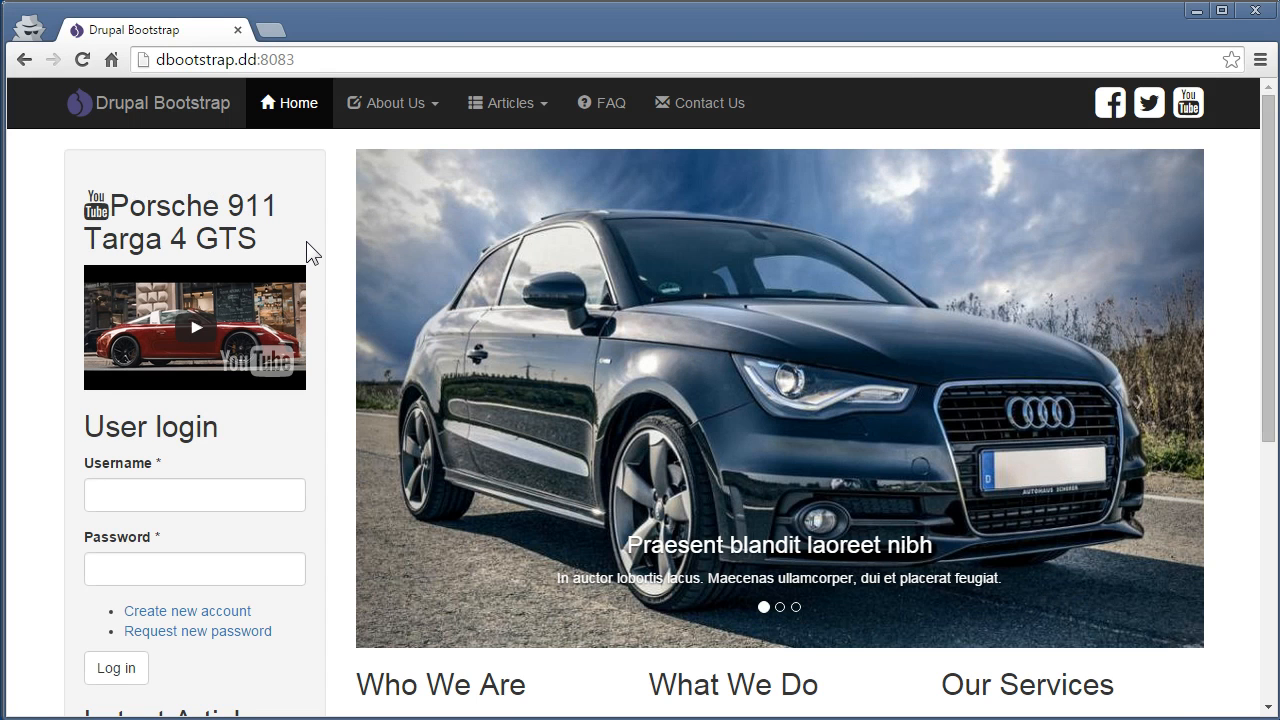
mouse_move(58, 591)
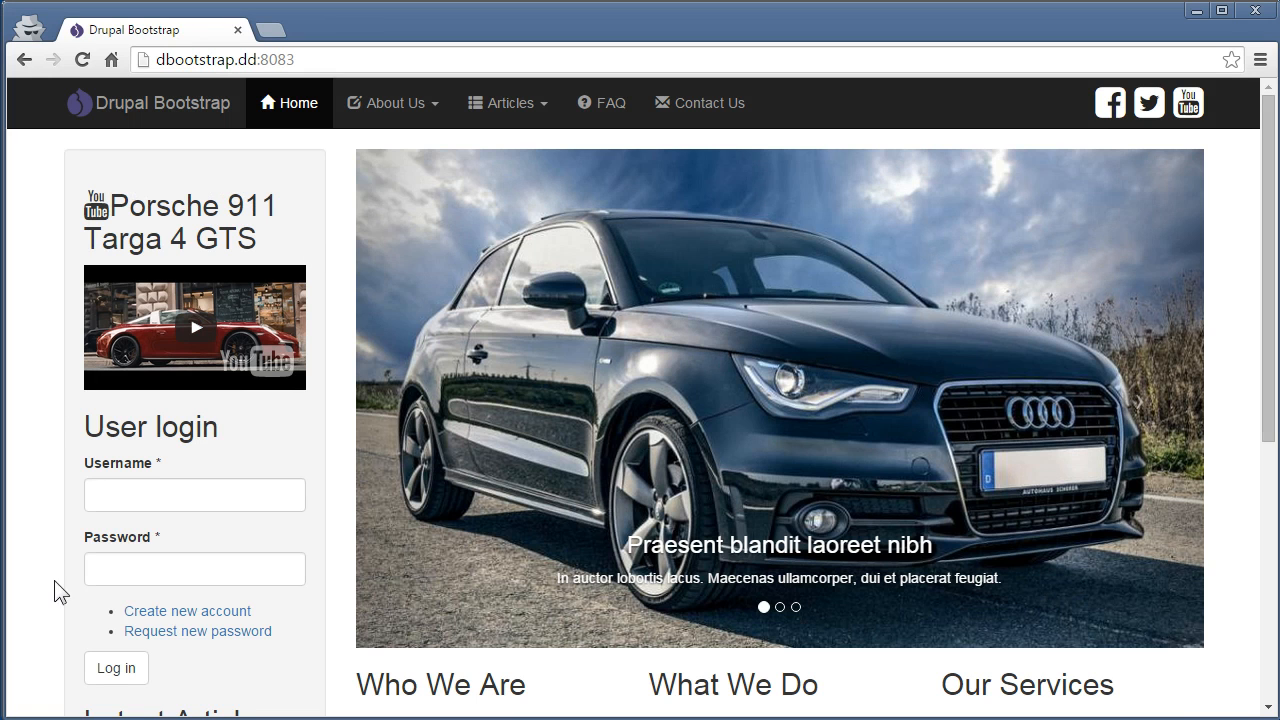
mouse_move(318, 540)
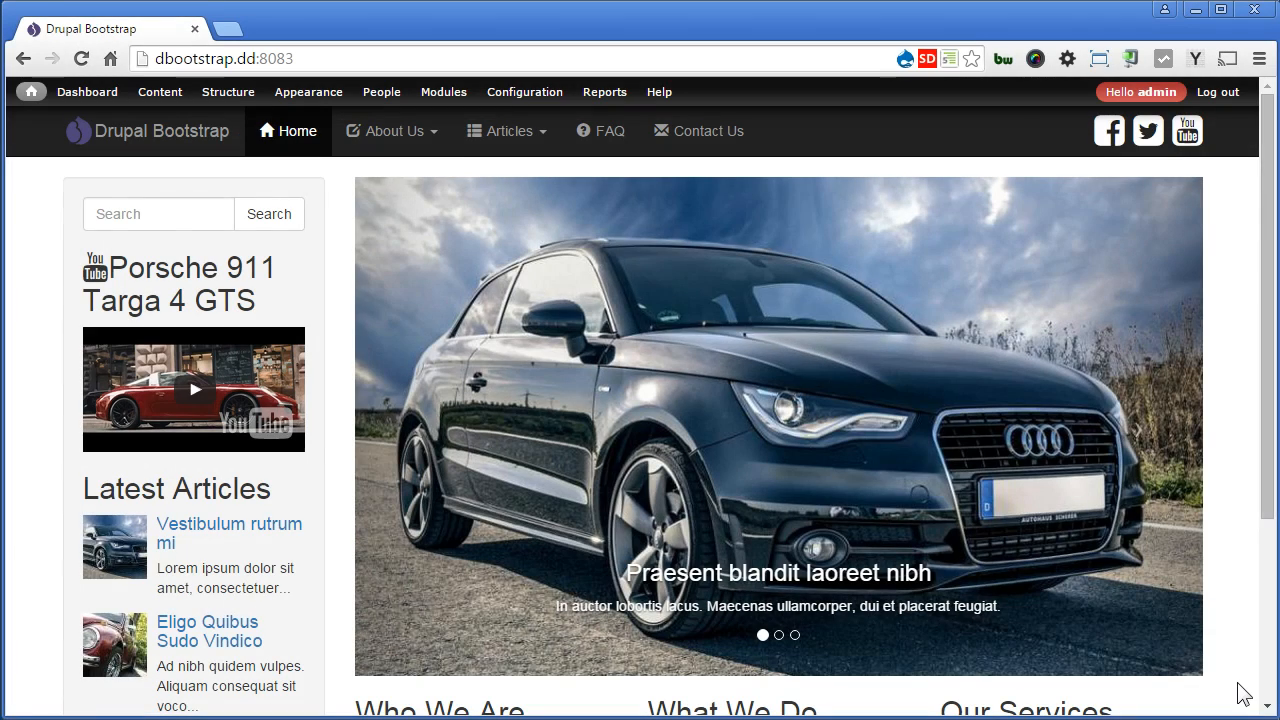
- Grant the 'Use search' permission to Anonymous and Authenticated users and save the permissions
left_click(381, 91)
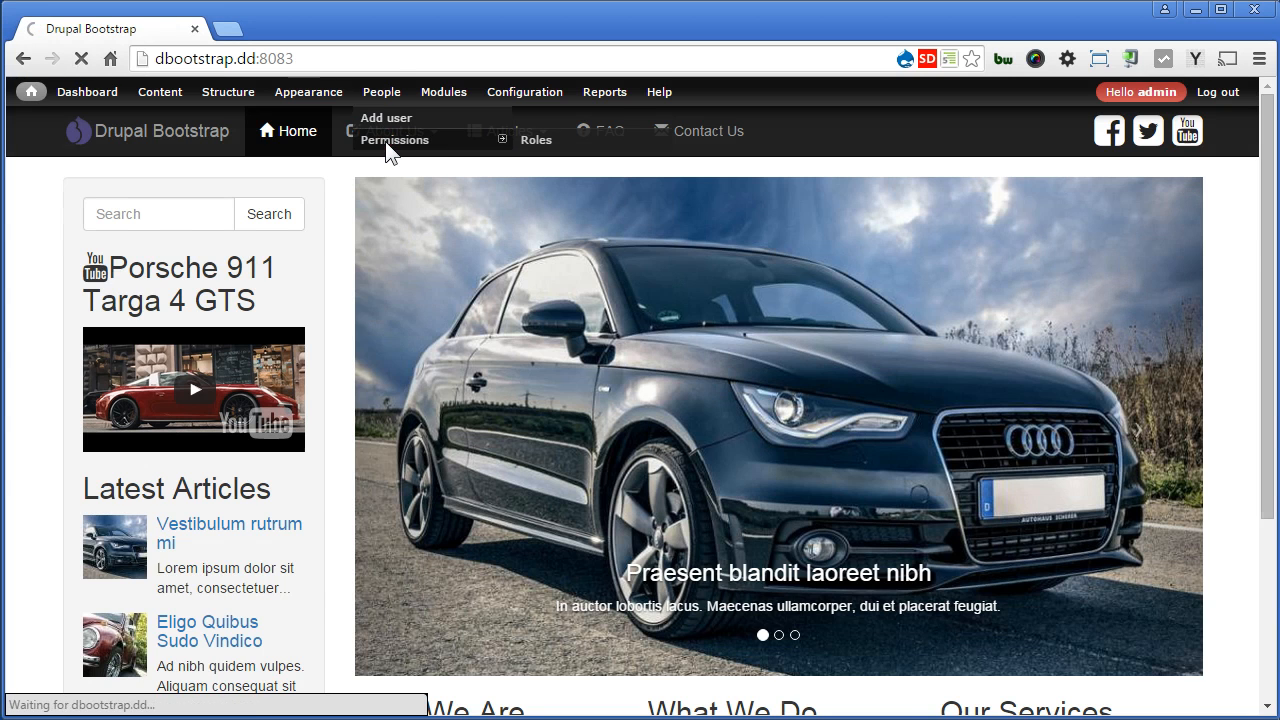
left_click(394, 139)
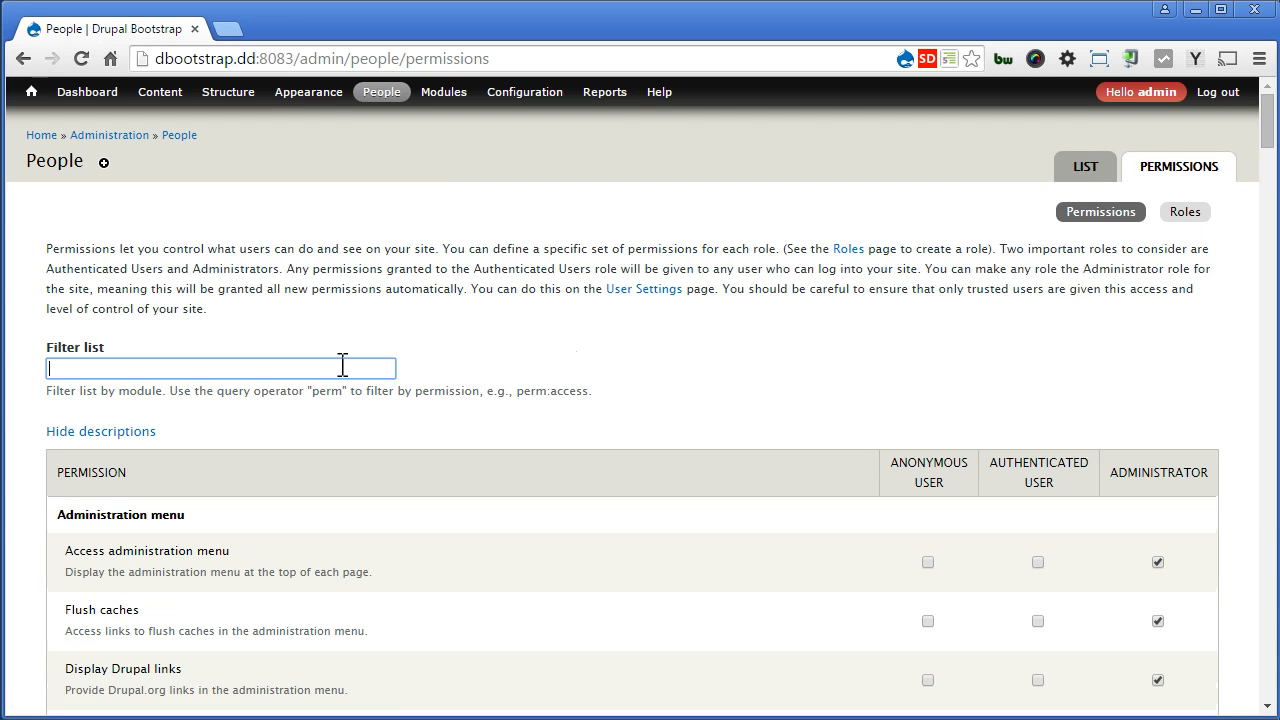
type("search")
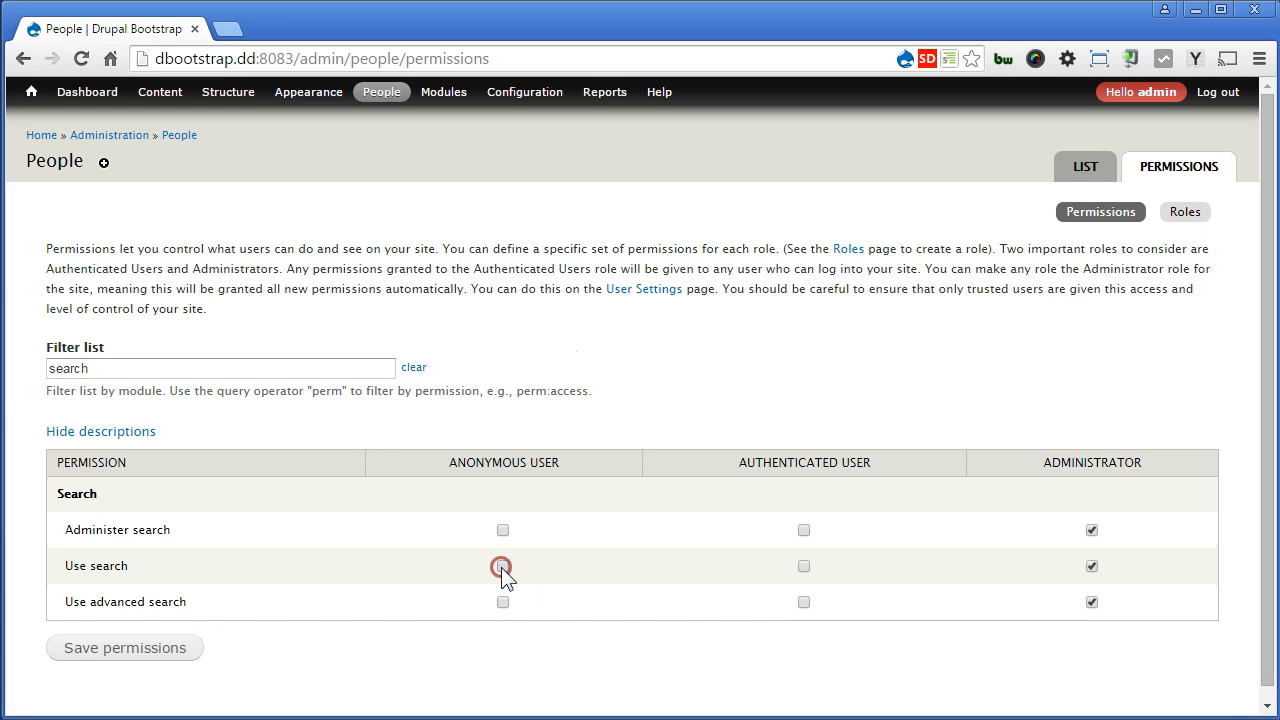
left_click(502, 565)
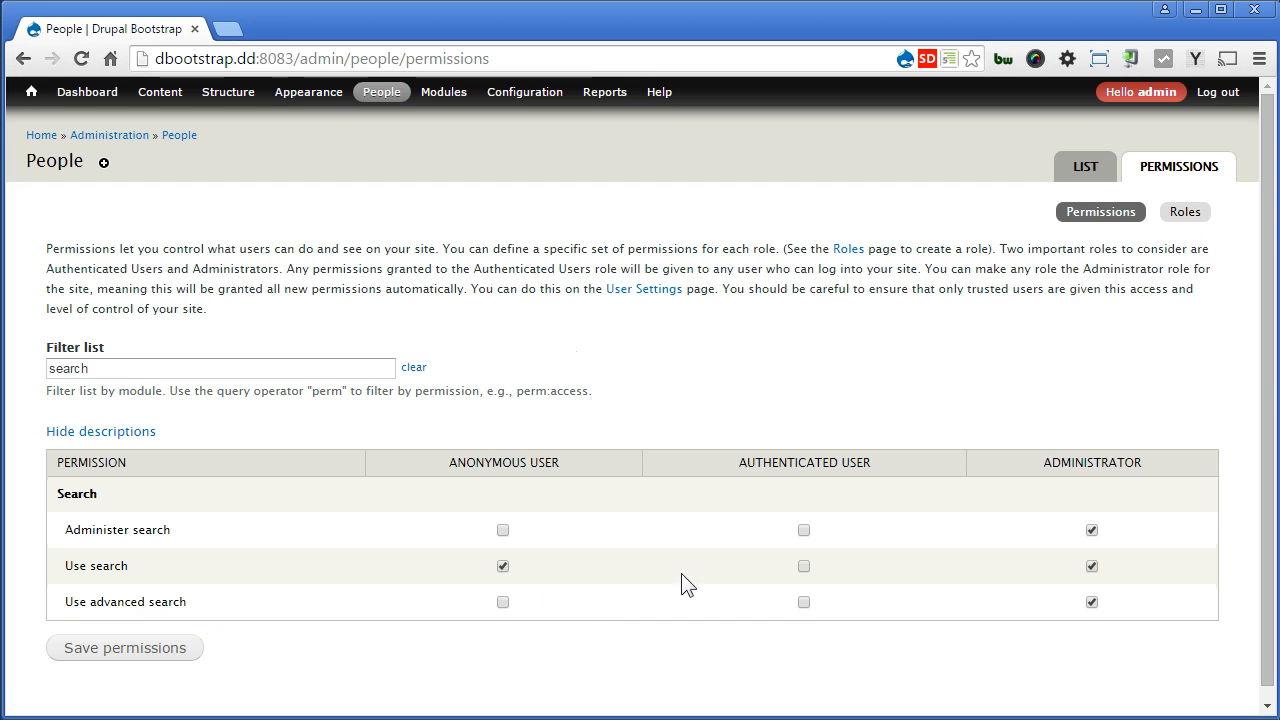
left_click(803, 565)
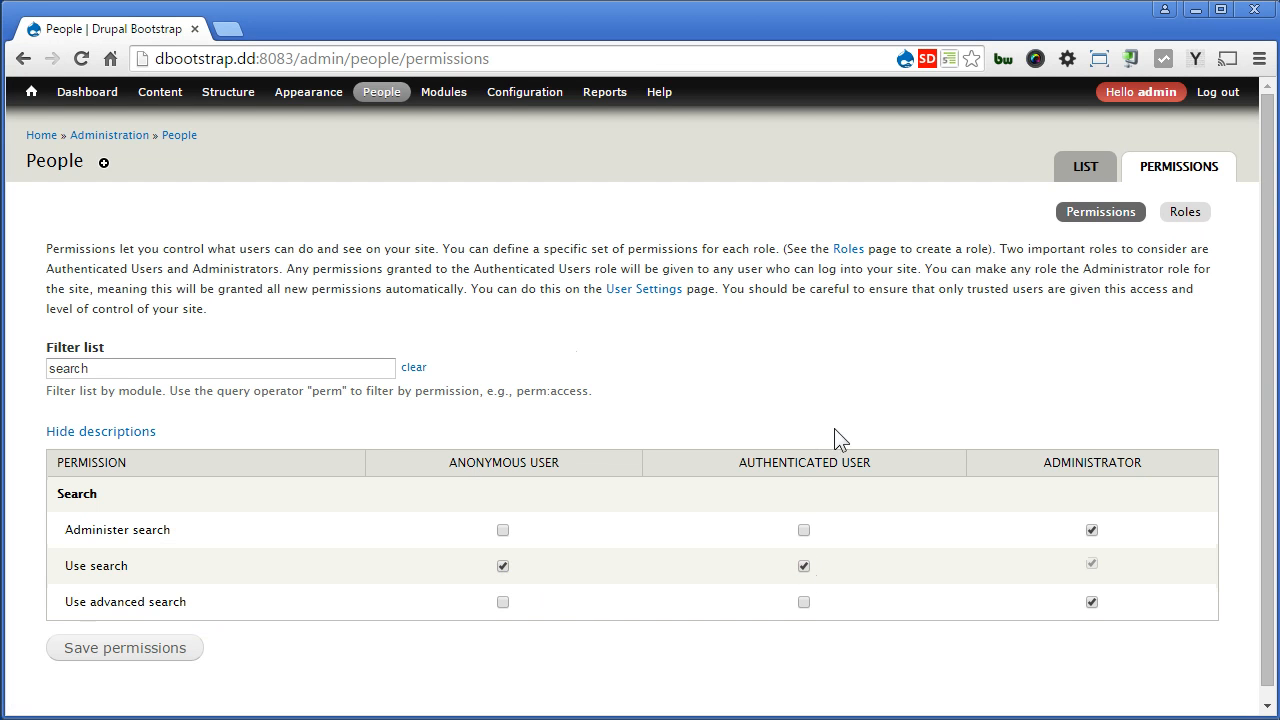
left_click(803, 565)
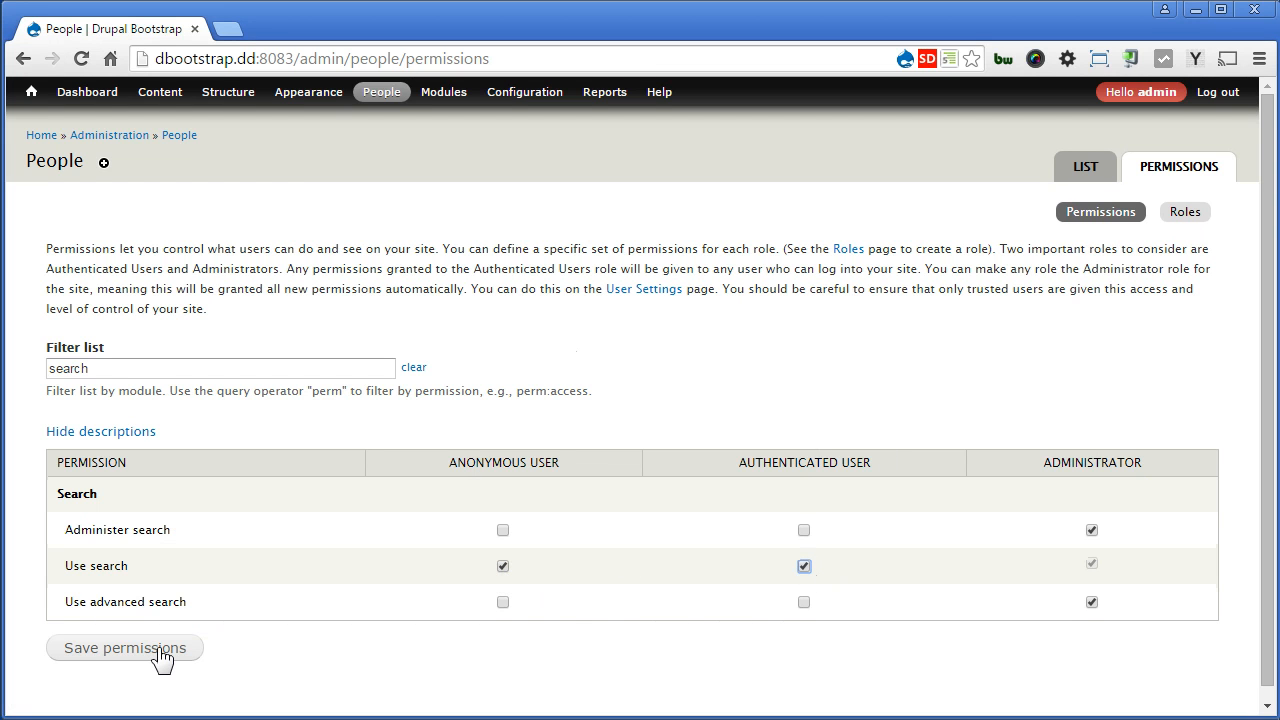
left_click(124, 647)
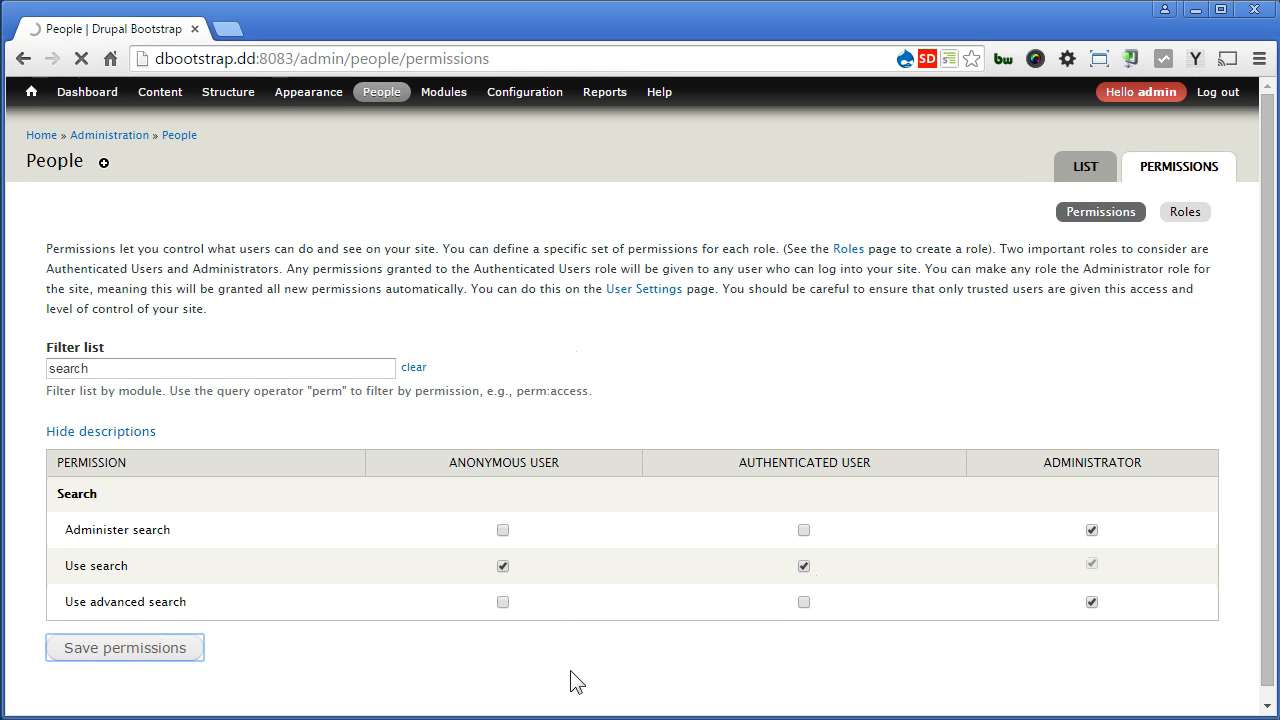
left_click(124, 647)
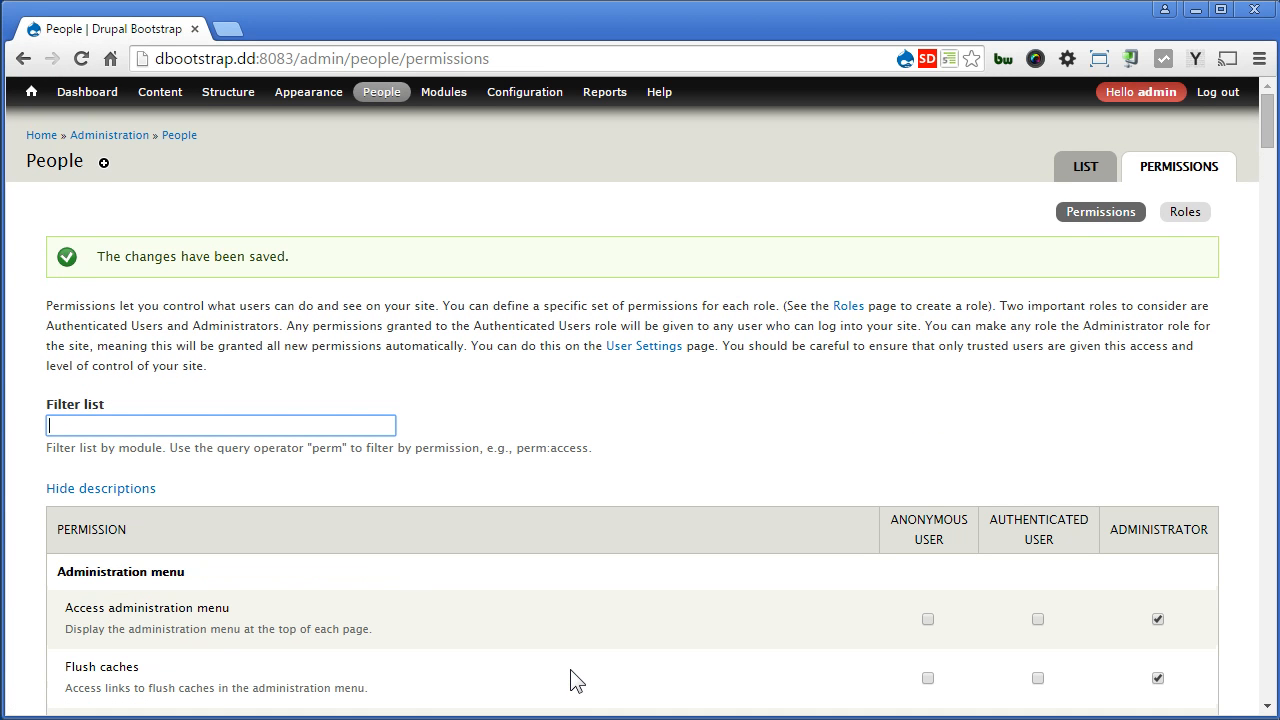
mouse_move(628, 498)
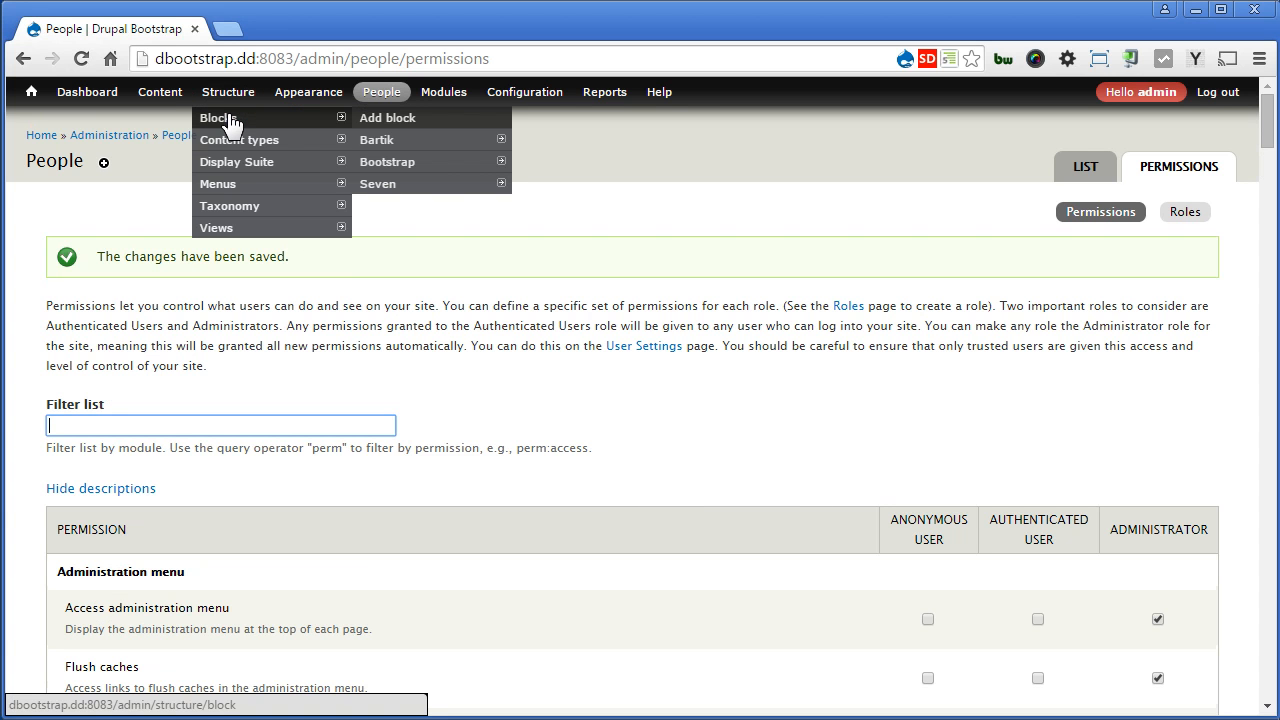
- Set the User login block's region to '- None -' on the Blocks page and save
left_click(217, 117)
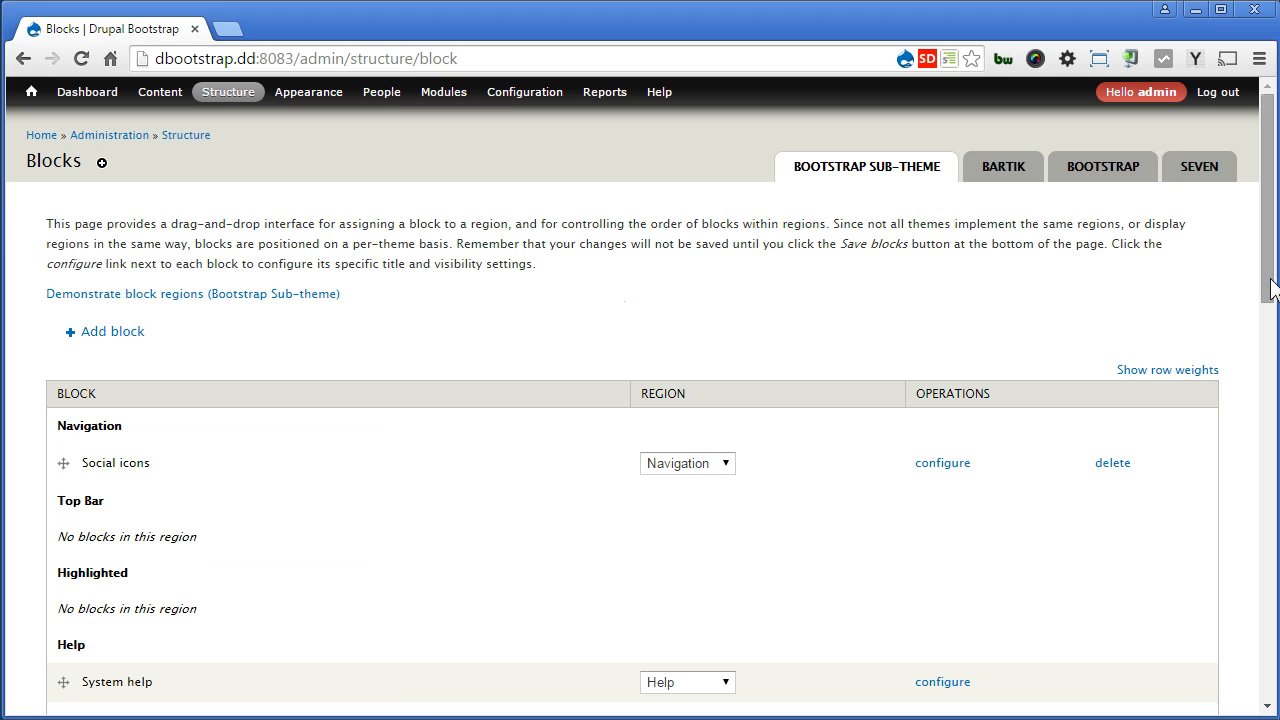
scroll("down", 3)
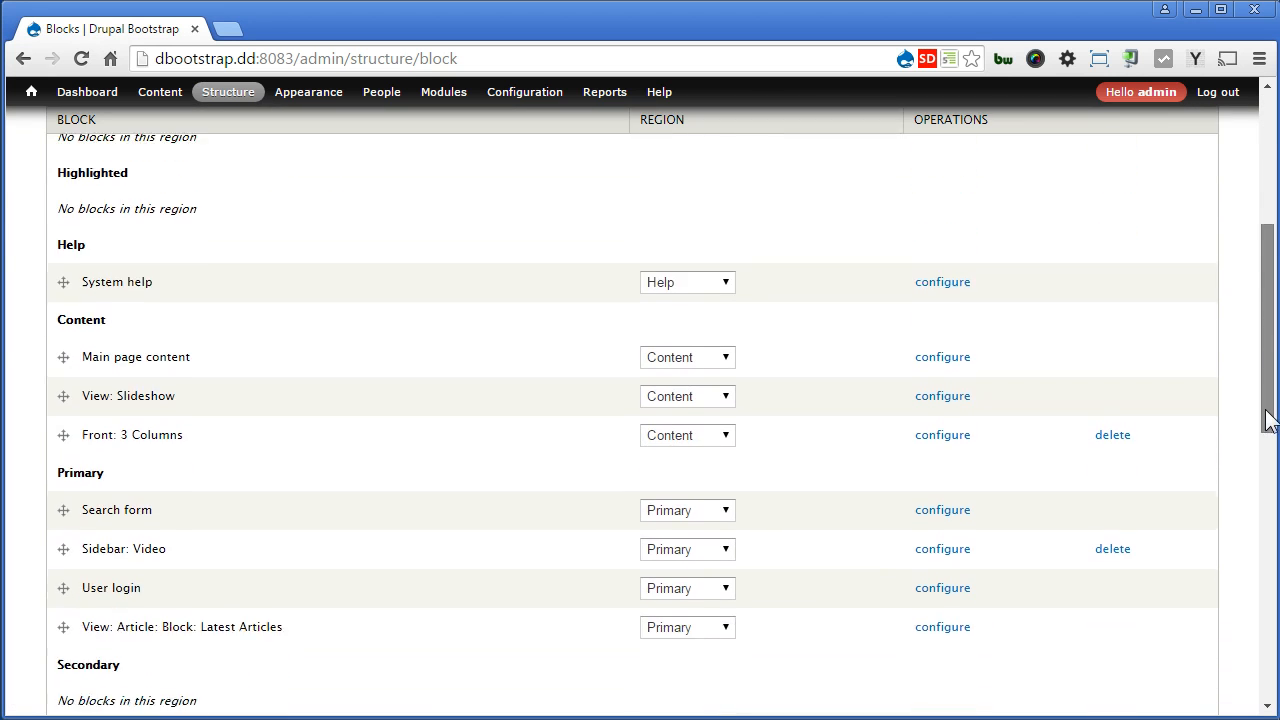
scroll("down", 3)
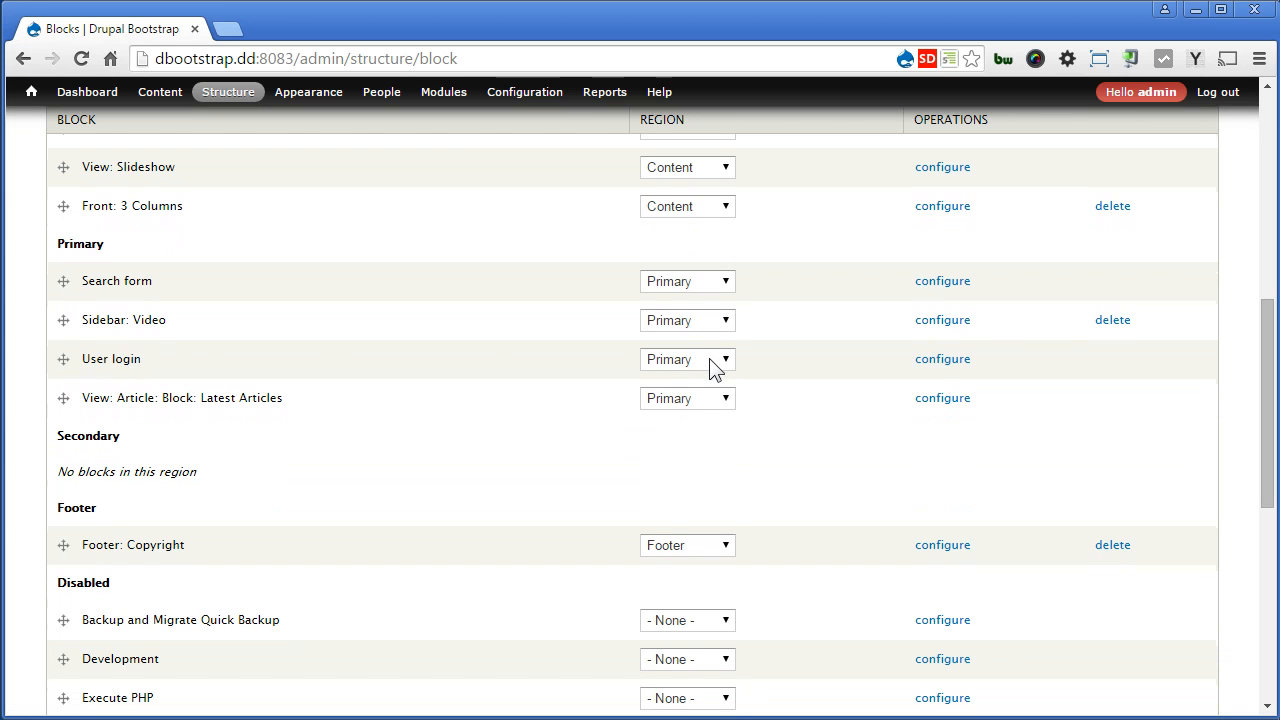
left_click(687, 359)
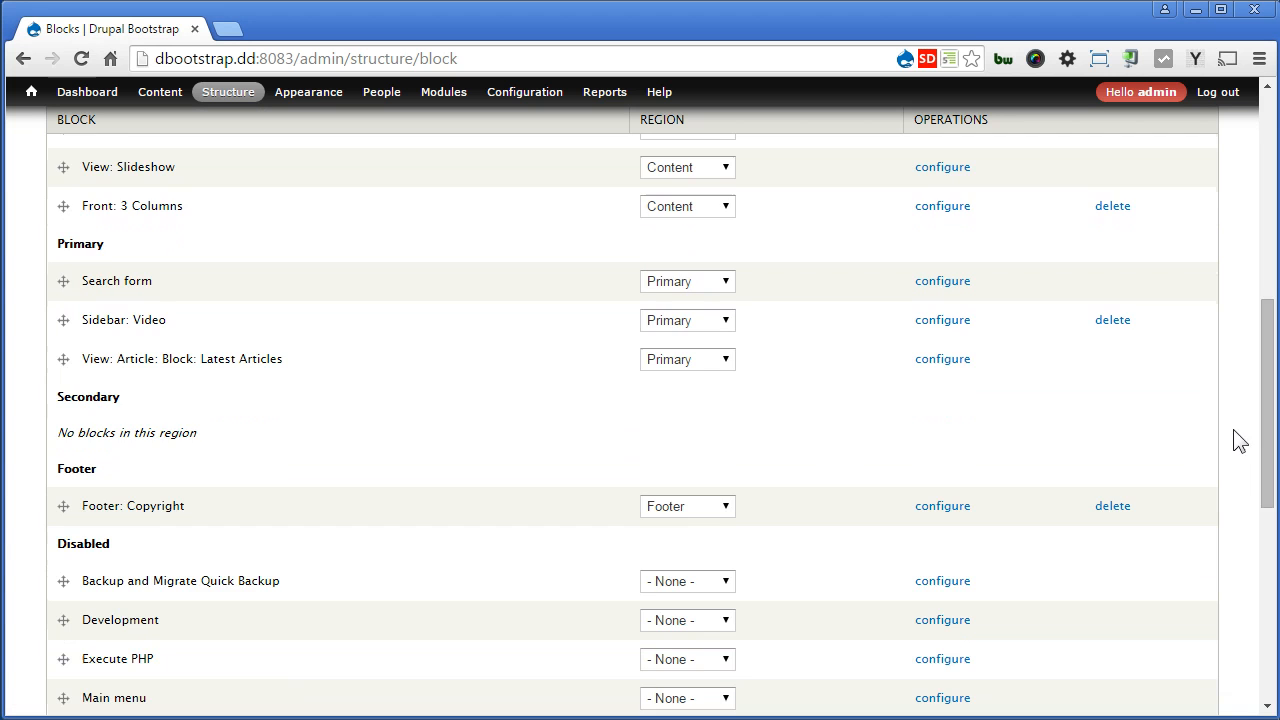
left_click(104, 634)
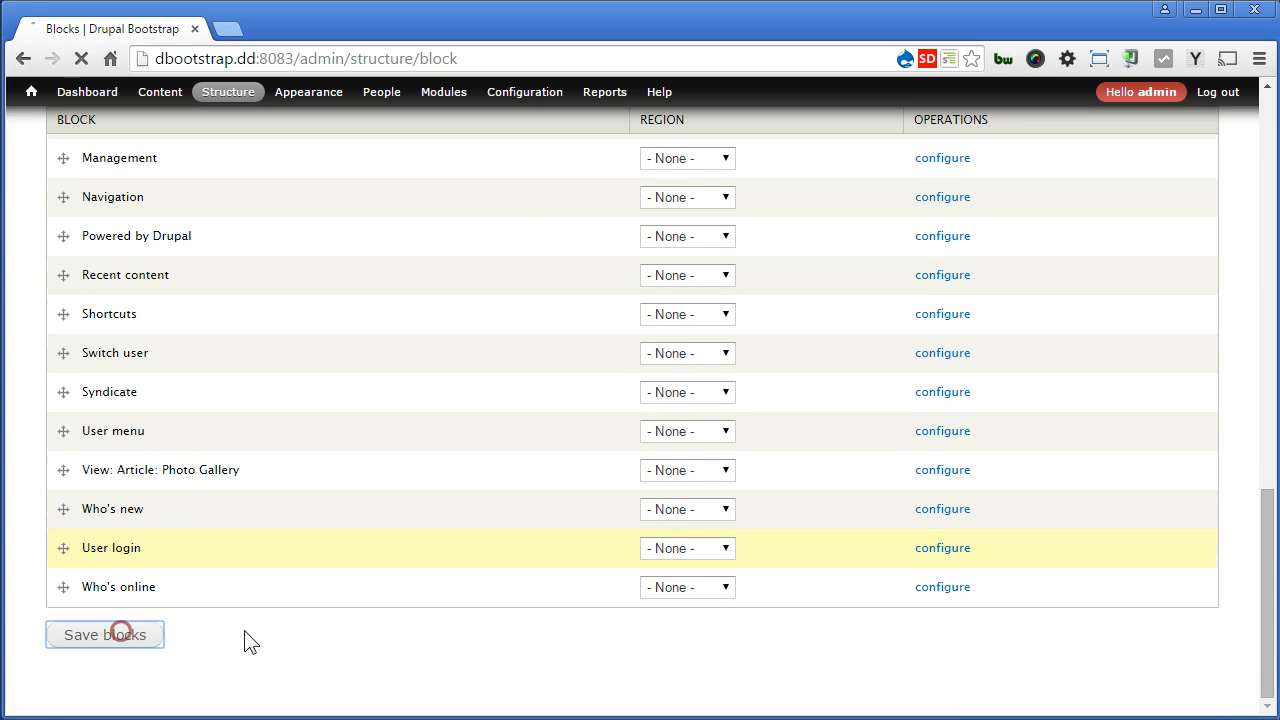
left_click(104, 634)
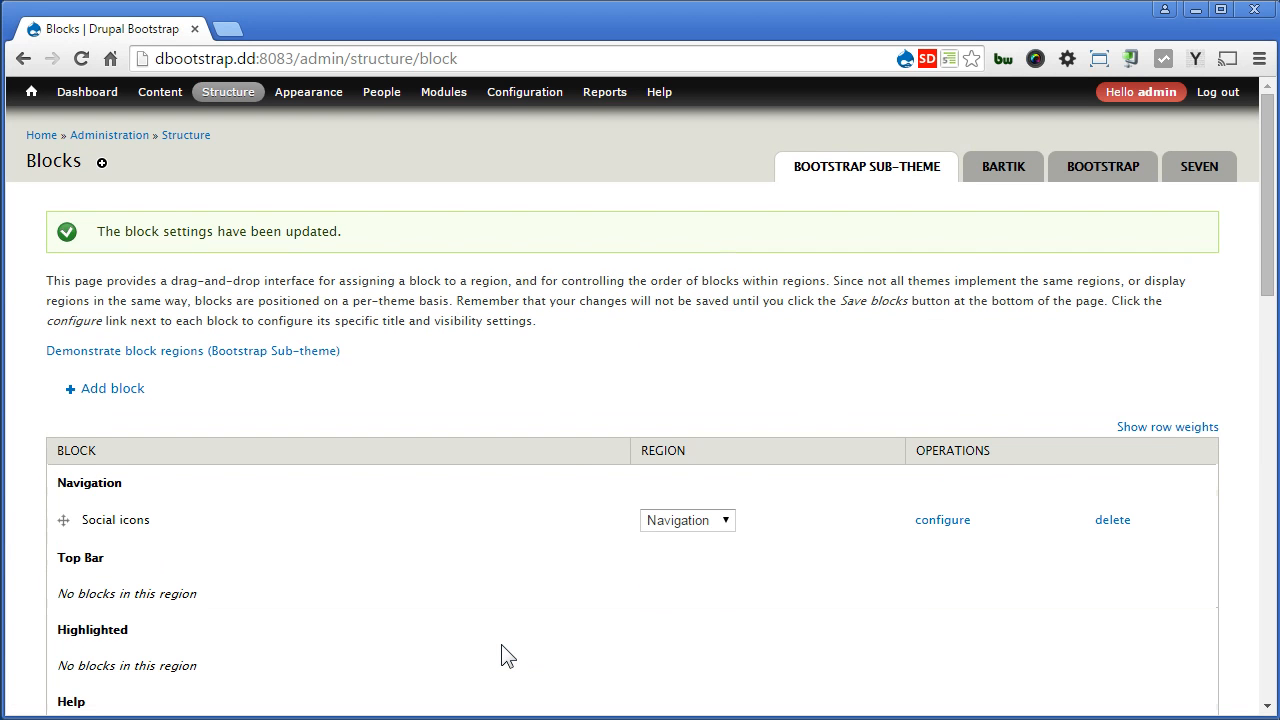
key("alt+tab")
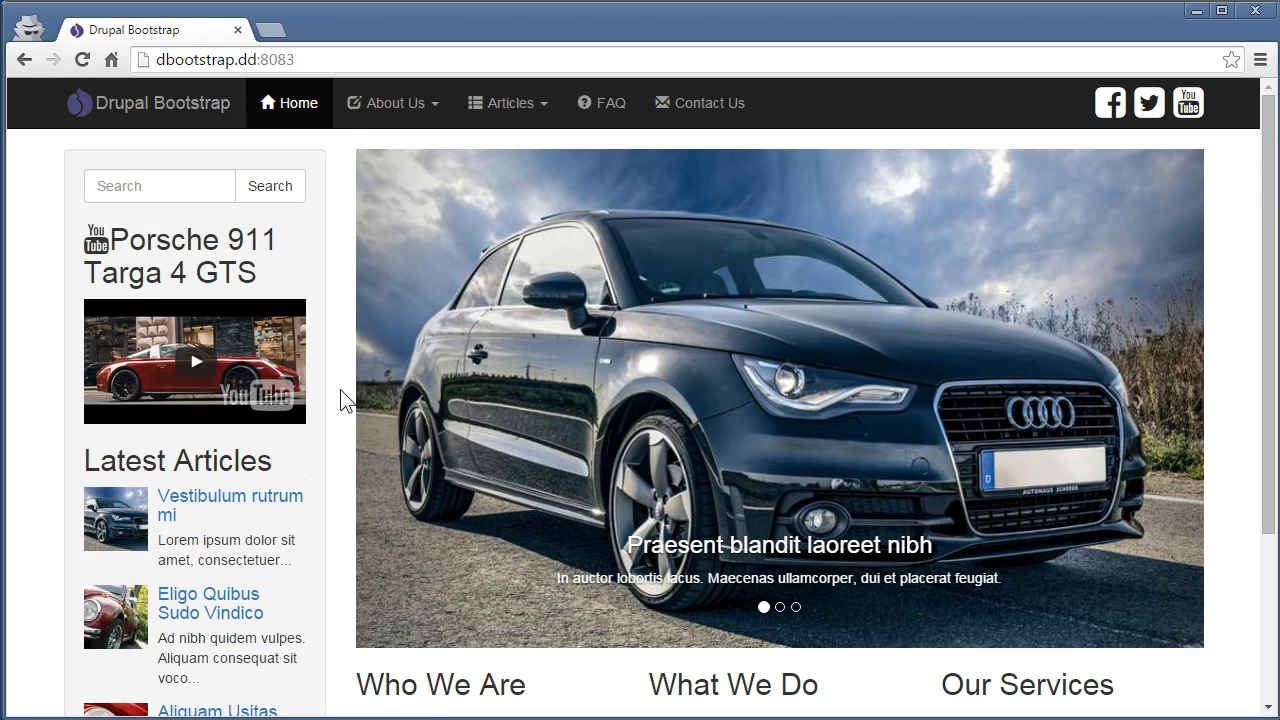
mouse_move(330, 452)
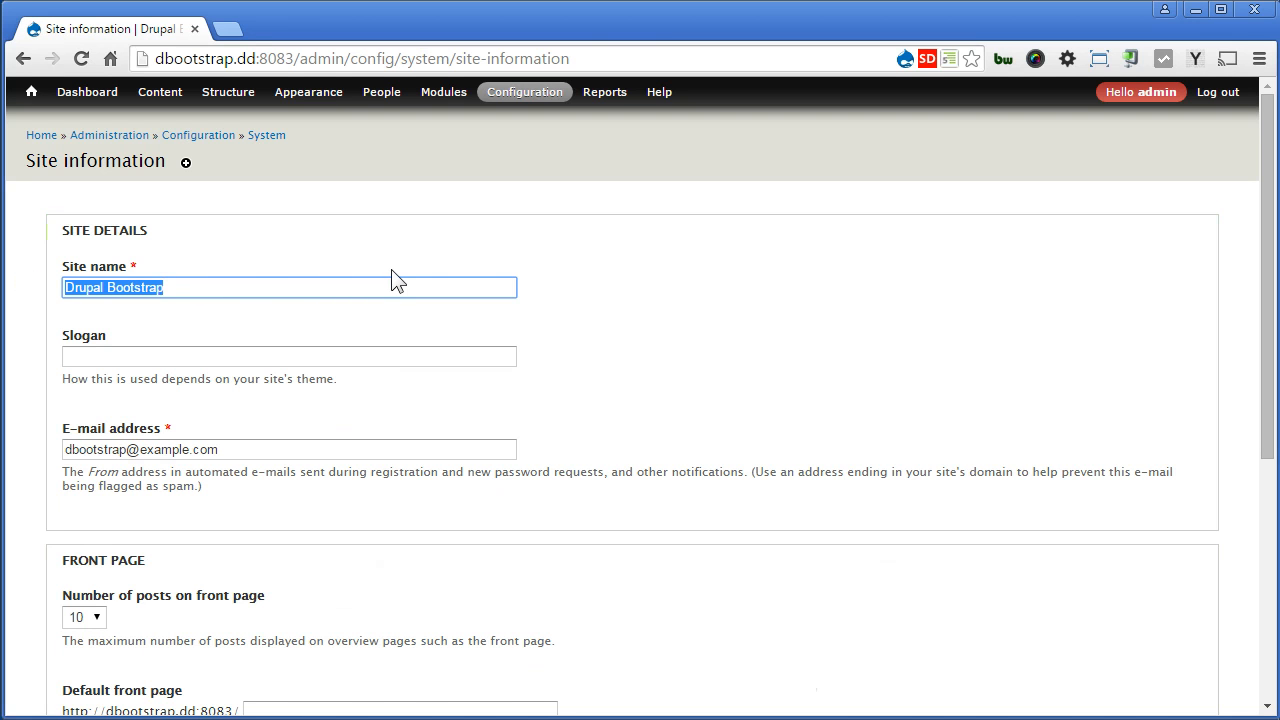
- Change the site name to 'DrupDream7', save the configuration, and view the front page
type("Drup")
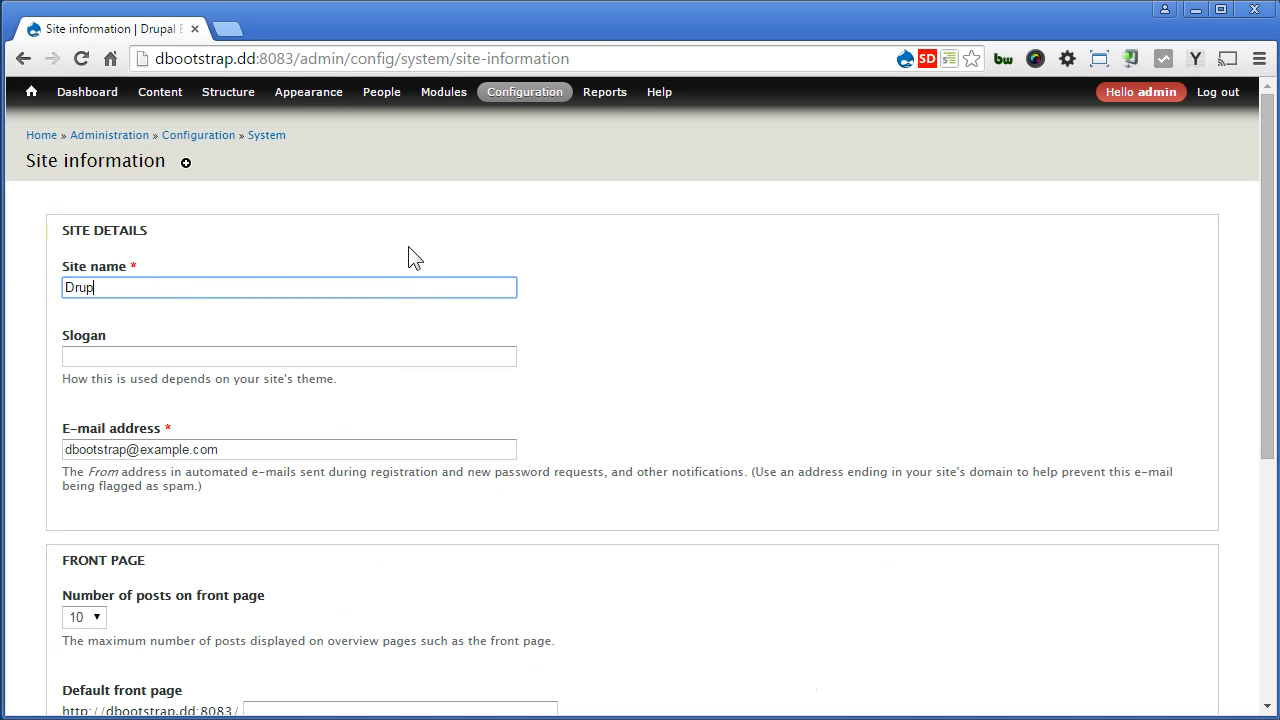
type("Dream7")
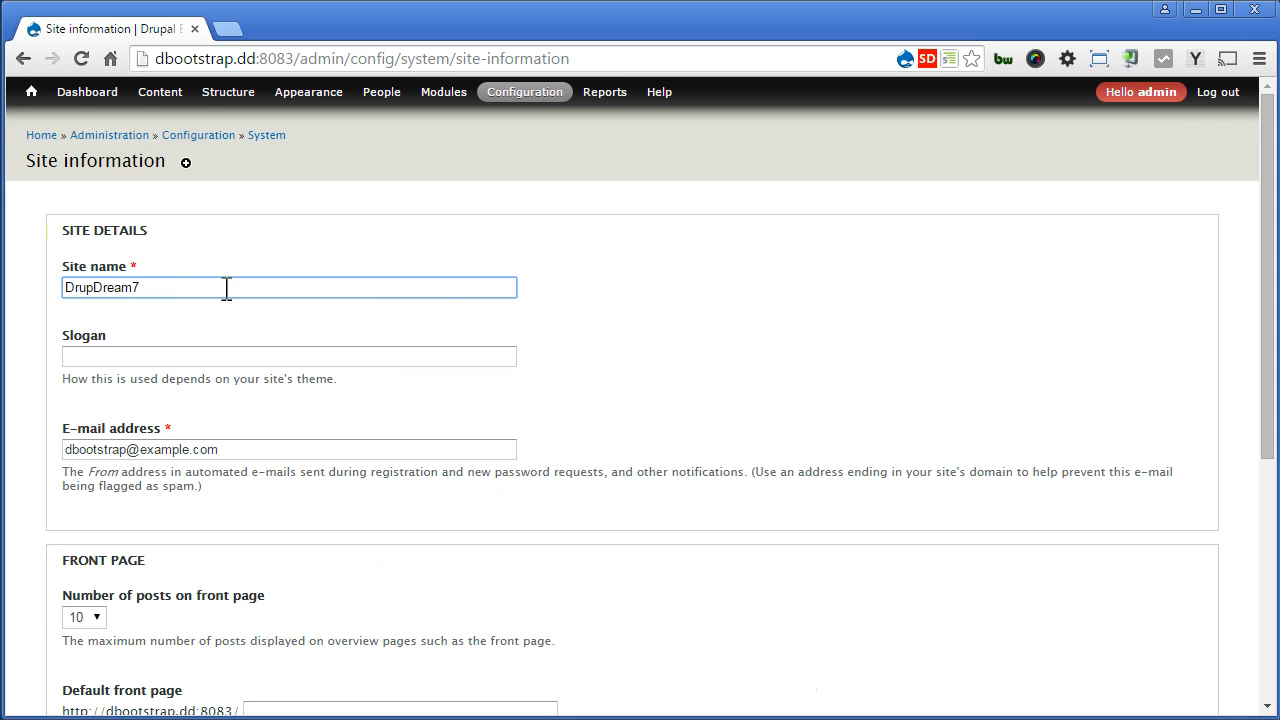
scroll("down", 3)
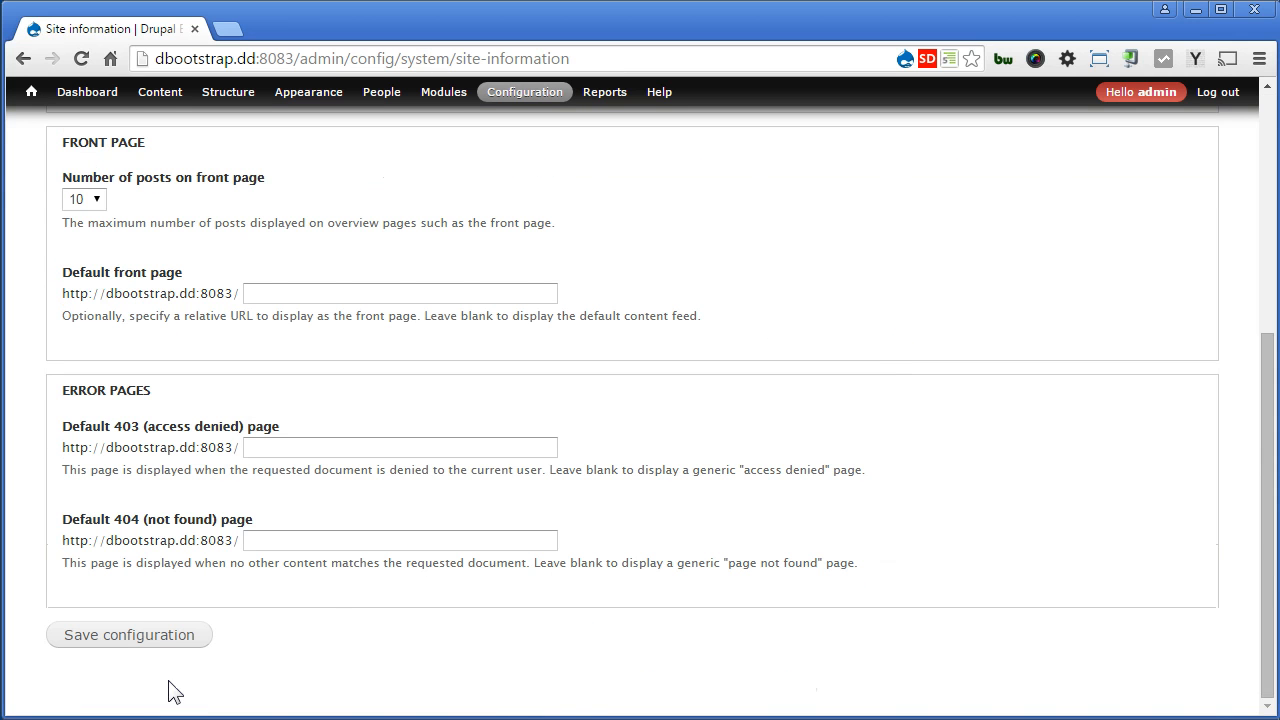
left_click(128, 634)
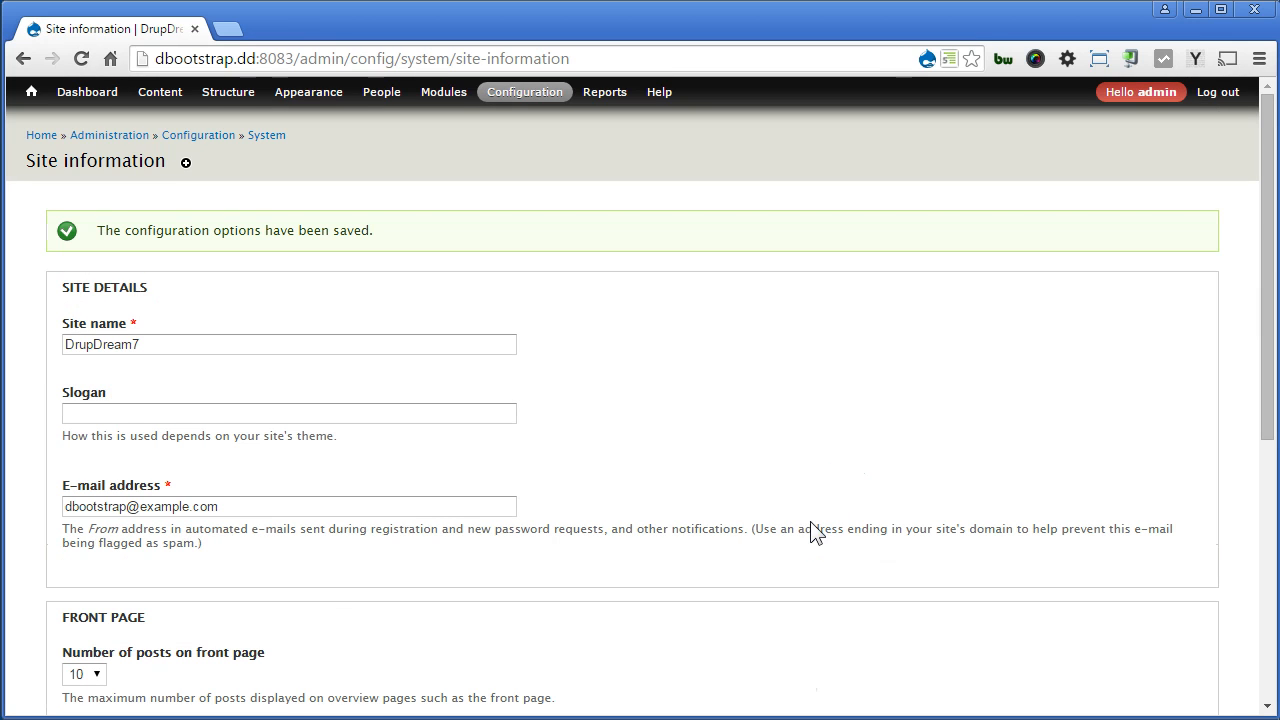
left_click(31, 91)
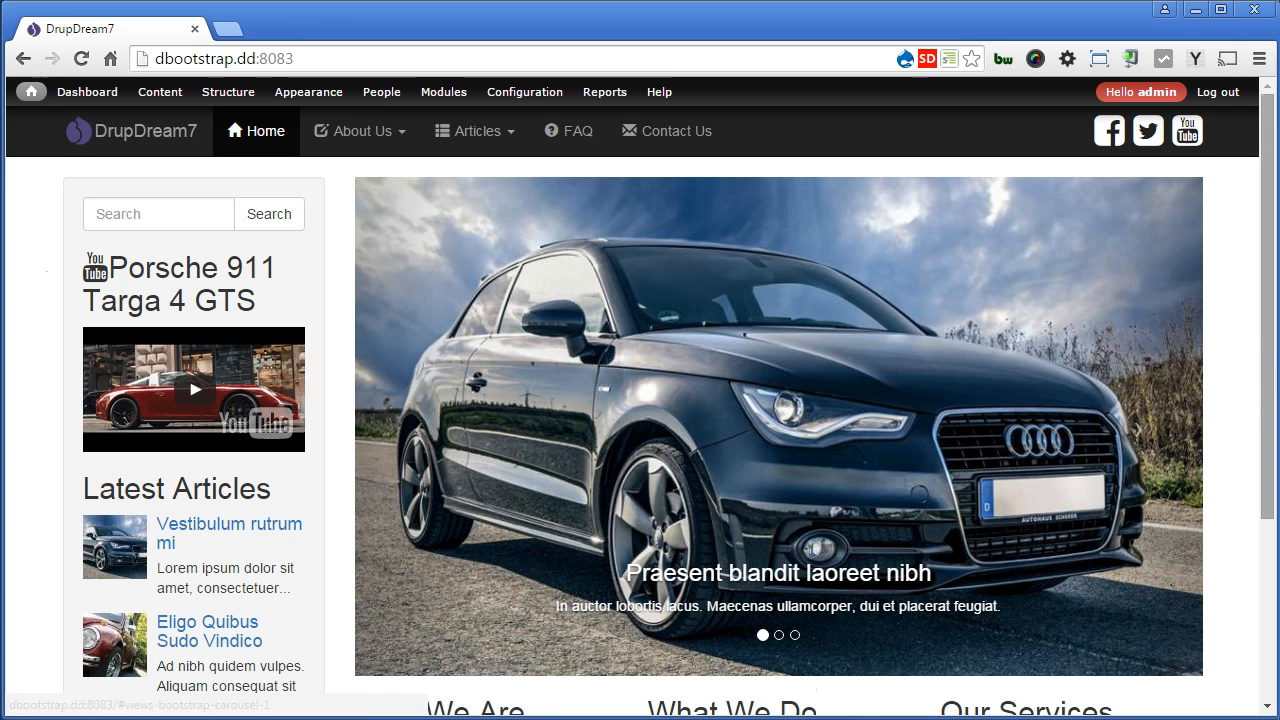
scroll("down", 3)
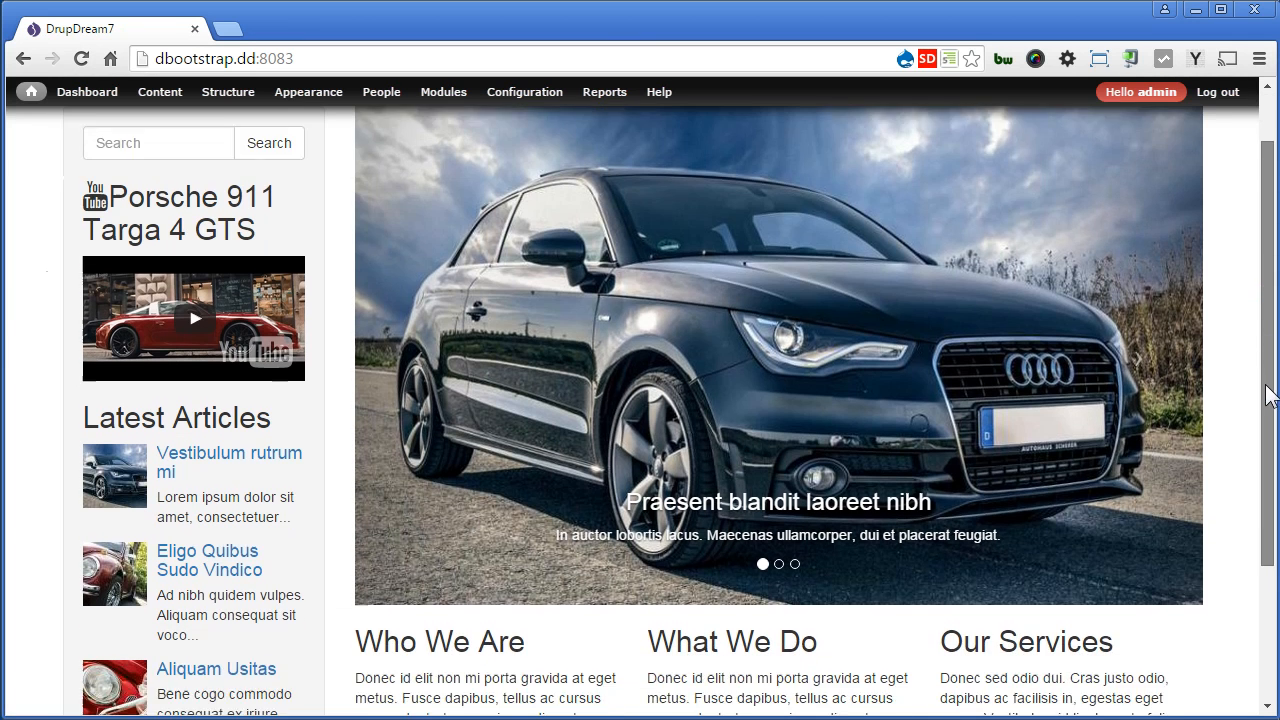
scroll("down", 3)
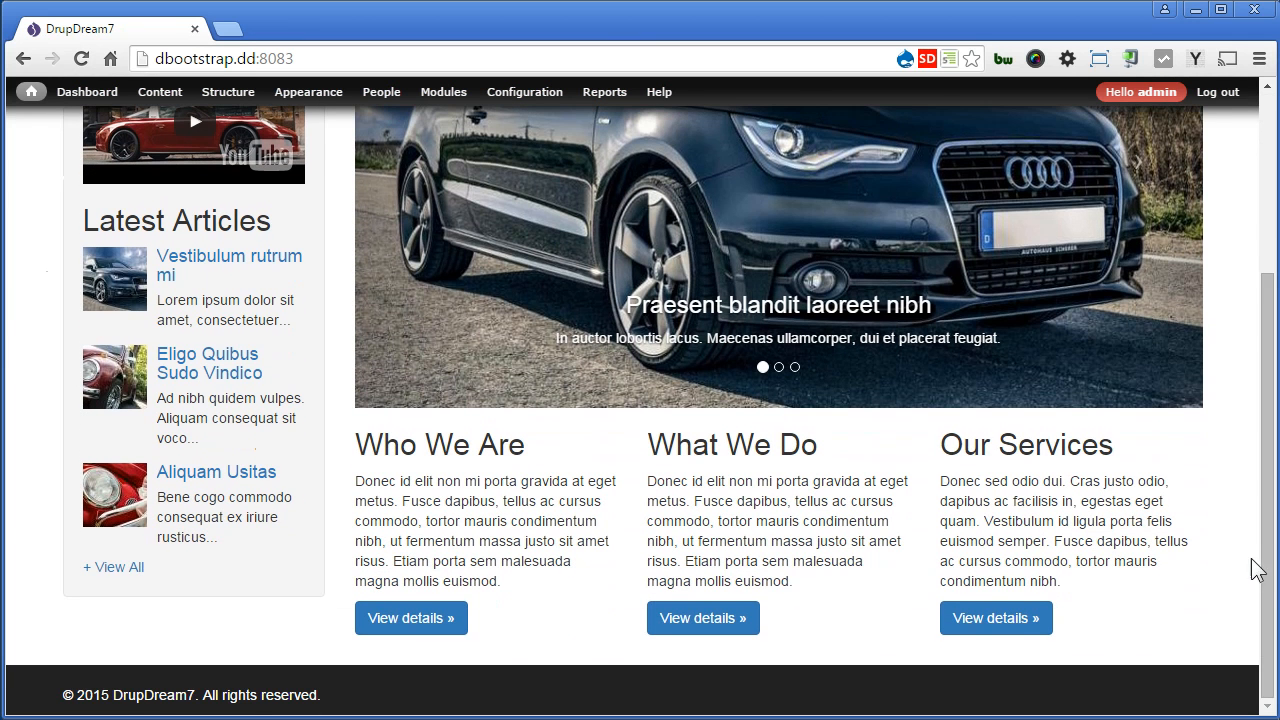